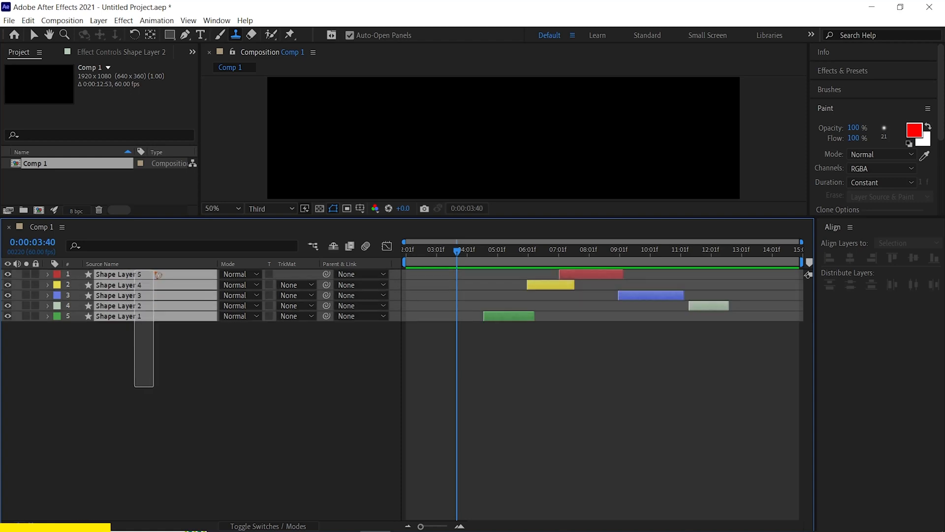
- Fit the work area to all five selected shape layers and trim Comp 1 to it
{"action": "key", "text": "ctrl+a"}
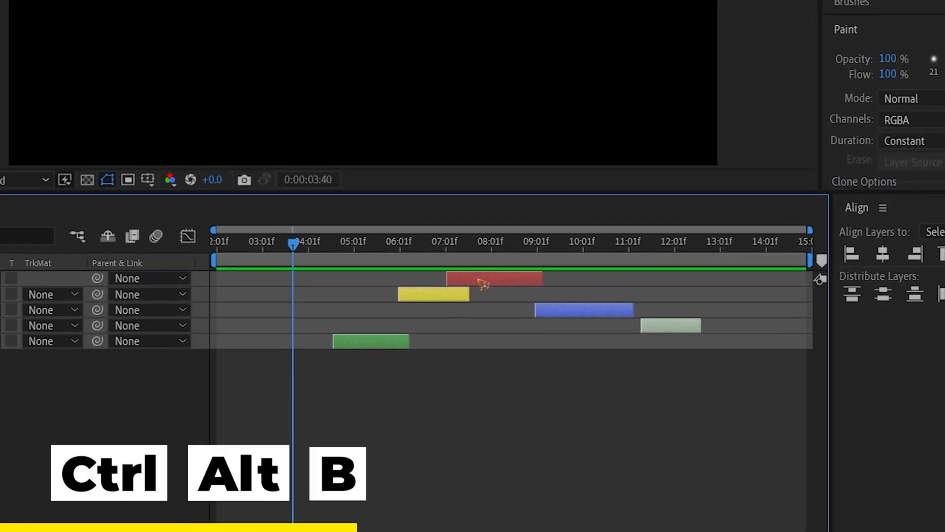
{"action": "key", "text": "ctrl+alt+b"}
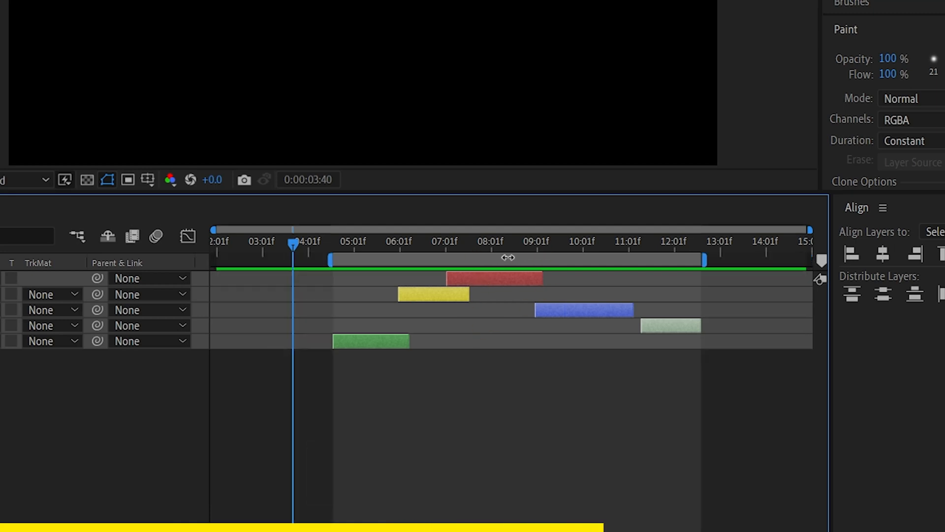
{"action": "right_click", "coordinate": [508, 259]}
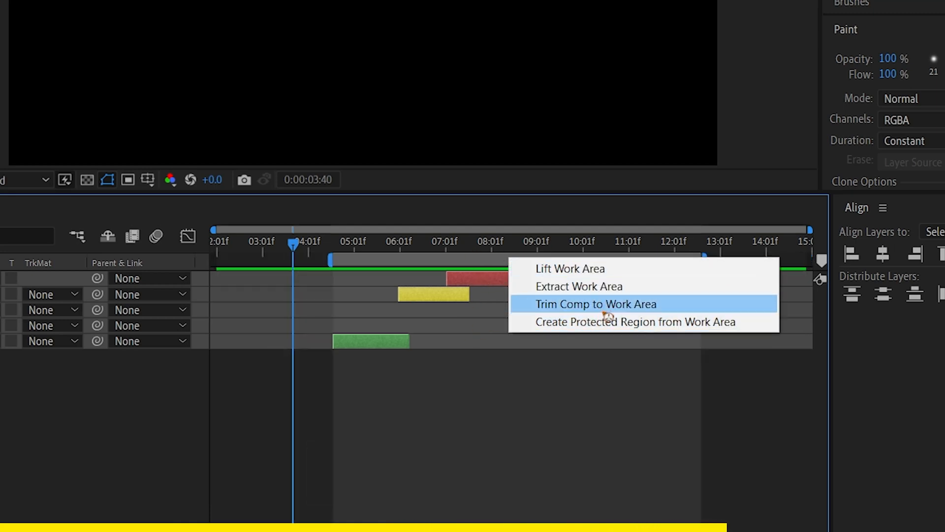
{"action": "left_click", "coordinate": [596, 304]}
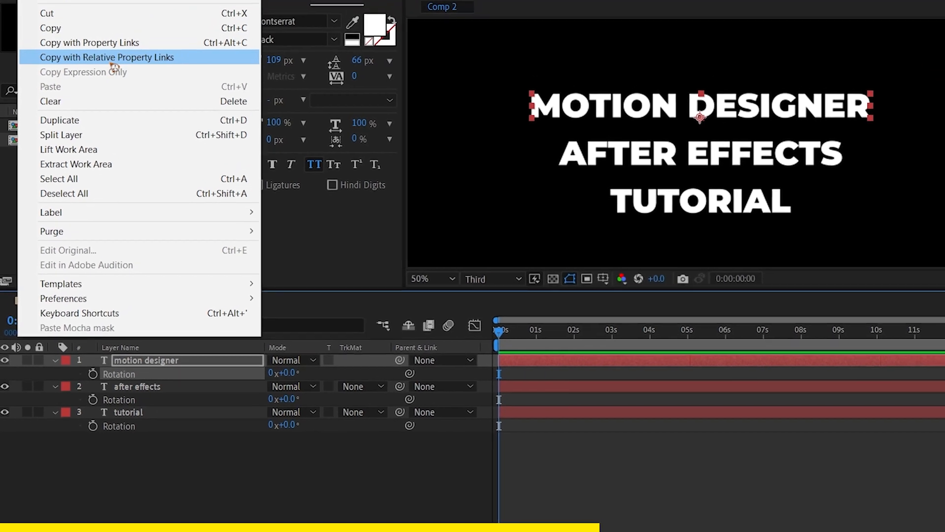
- Copy motion designer's Rotation with relative property links and paste it onto the tutorial layer
{"action": "left_click", "coordinate": [106, 57]}
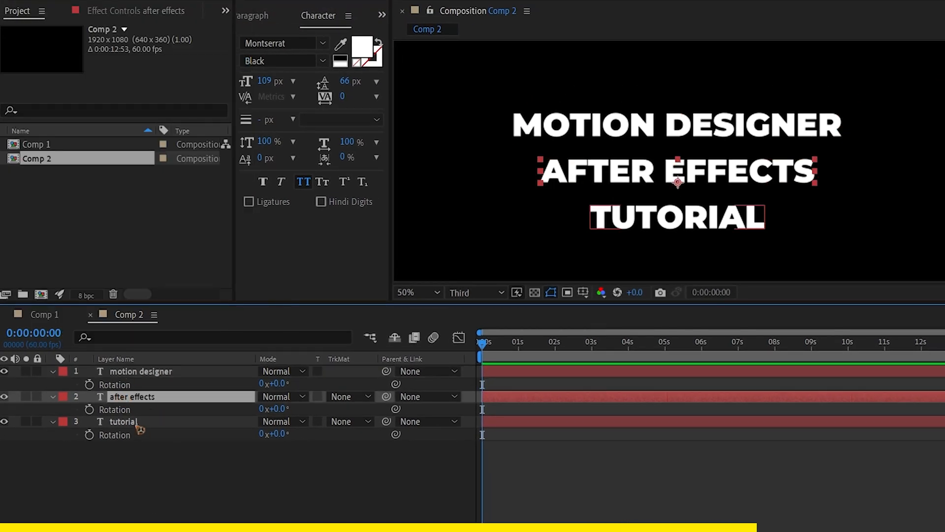
{"action": "right_click", "coordinate": [120, 420]}
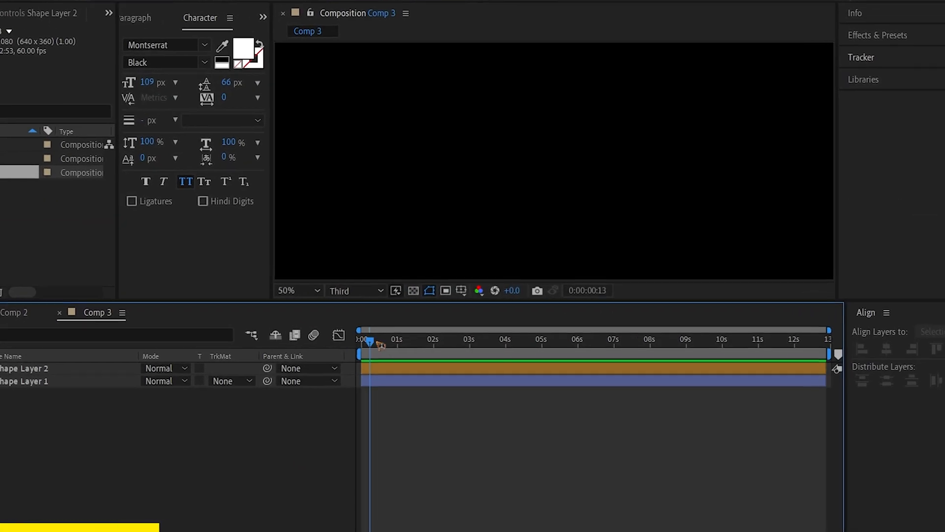
- Duplicate the top shape layer so the copy starts at the 4-second playhead position
{"action": "key", "text": "ctrl+c"}
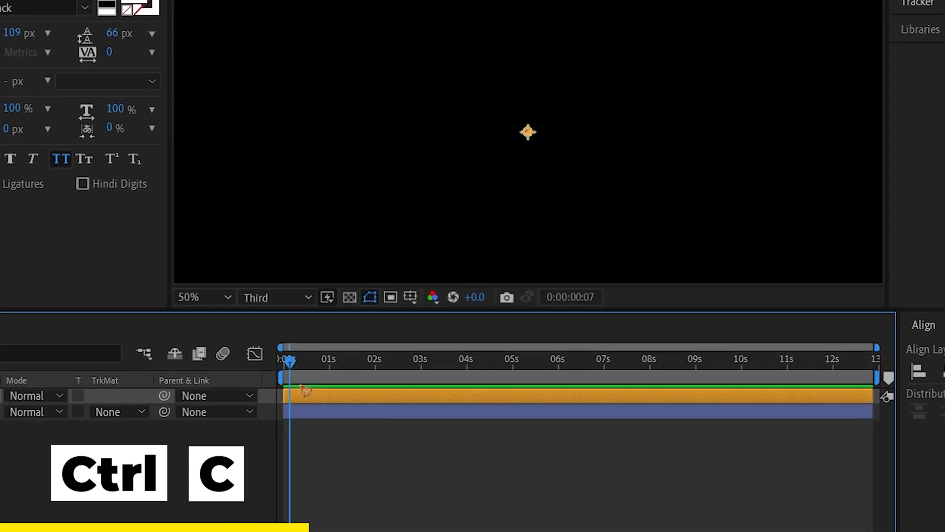
{"action": "left_click", "coordinate": [466, 363]}
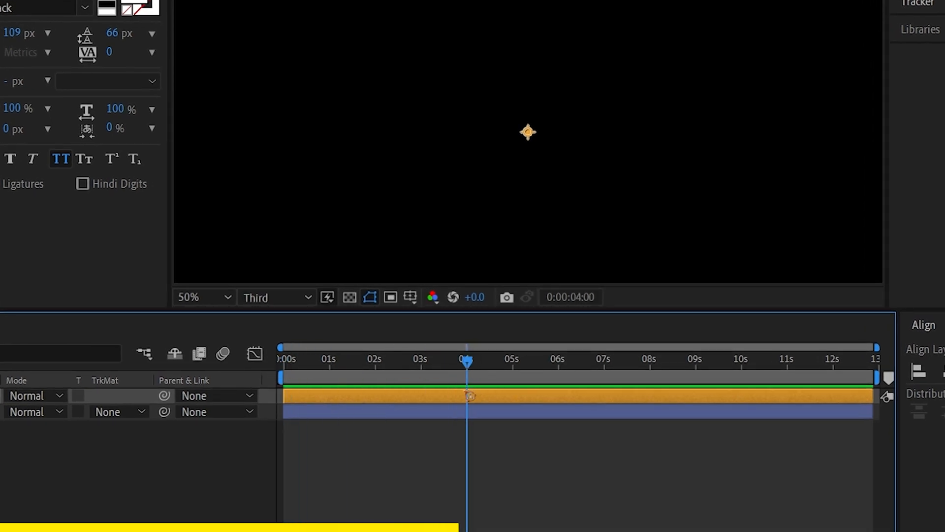
{"action": "key", "text": "ctrl+alt+v"}
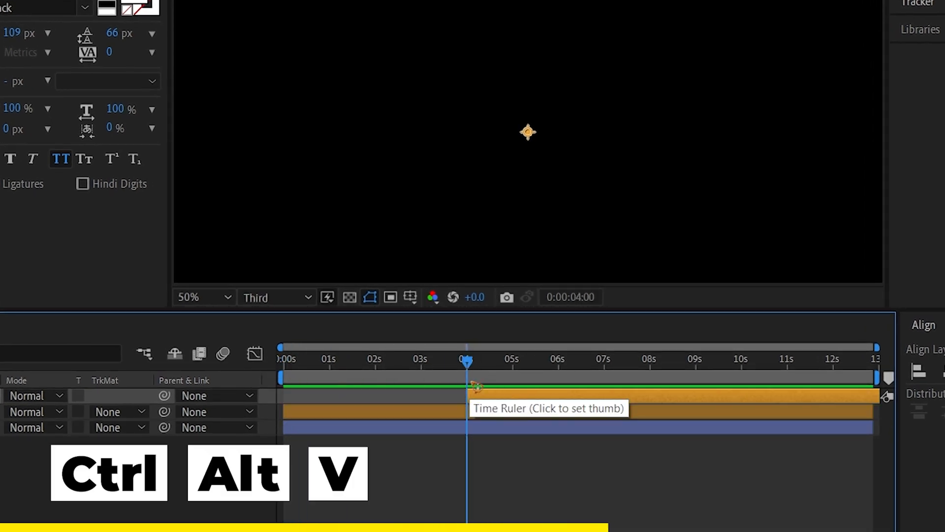
{"action": "left_click", "coordinate": [567, 358]}
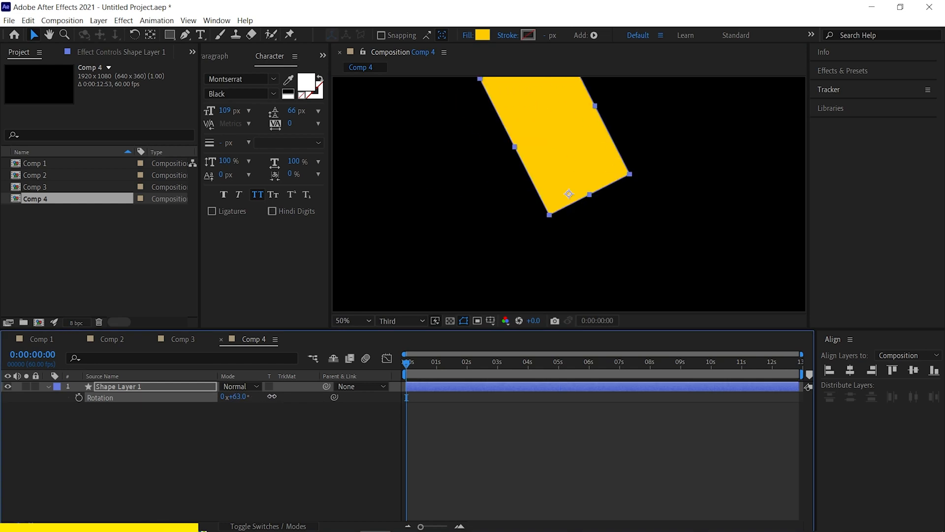
- Rotate the rectangle, then centre its anchor point in the layer content via Layer > Transform
{"action": "left_click_drag", "start_coordinate": [568, 194], "coordinate": [494, 243]}
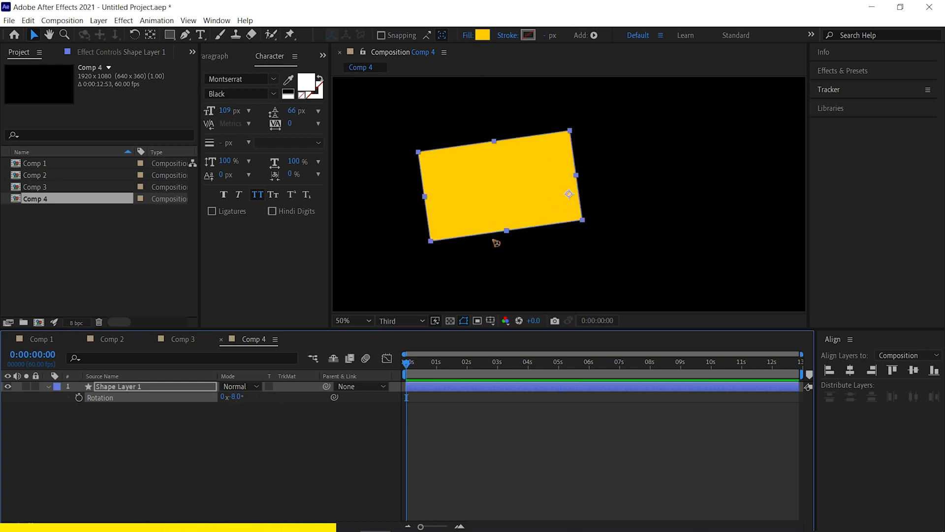
{"action": "left_click", "coordinate": [98, 20]}
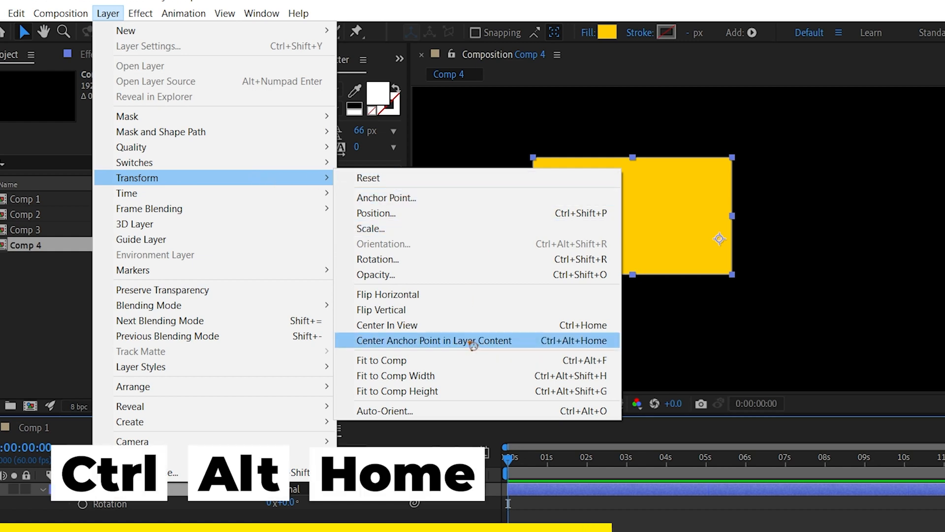
{"action": "left_click", "coordinate": [433, 341]}
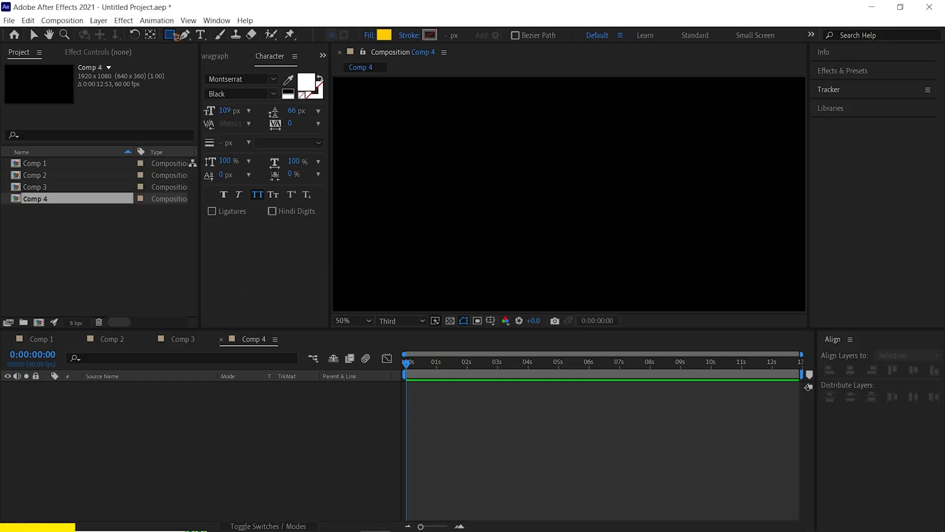
- Draw a rectangle, then enable Center Anchor Point in New Shape Layers in General preferences
{"action": "left_click_drag", "start_coordinate": [445, 125], "coordinate": [561, 240]}
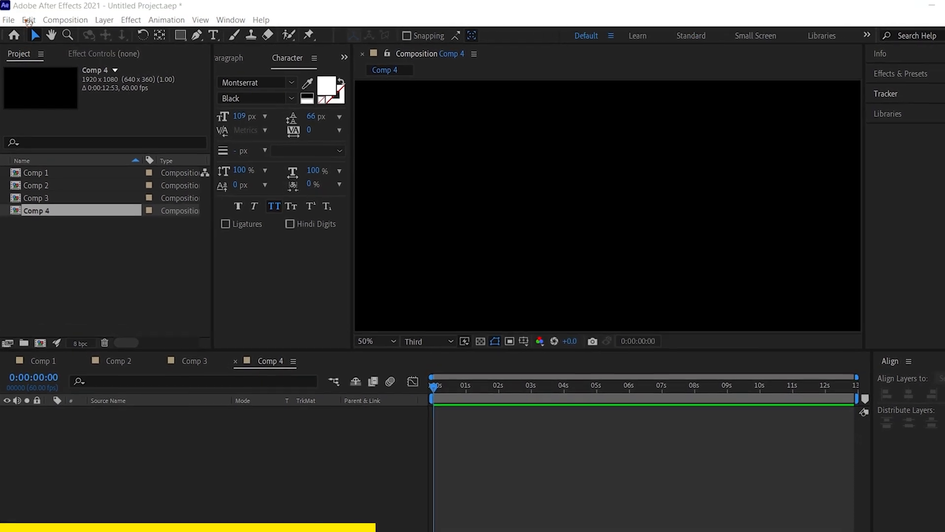
{"action": "left_click", "coordinate": [28, 20]}
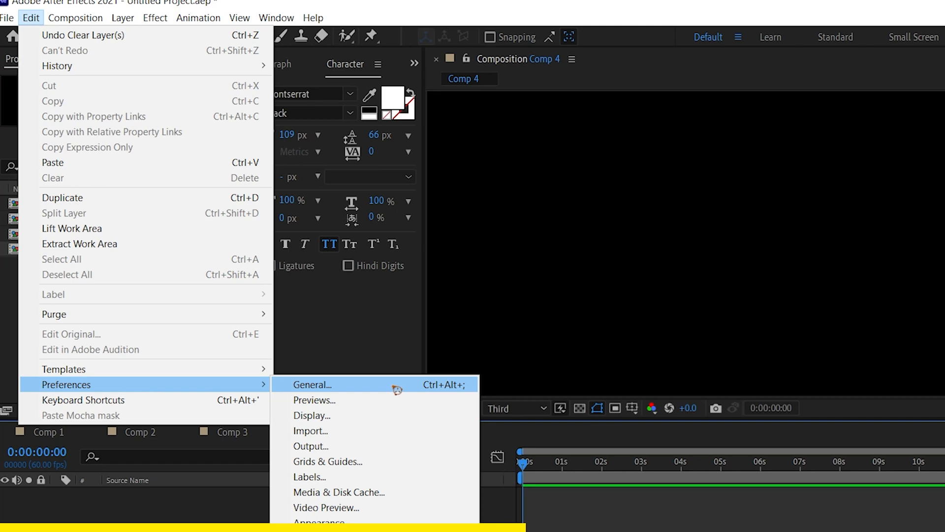
{"action": "left_click", "coordinate": [310, 384]}
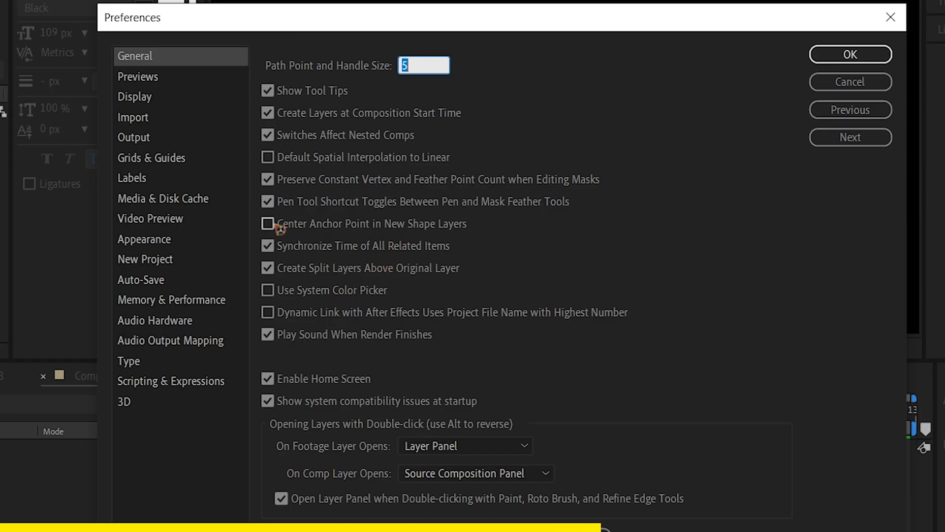
{"action": "left_click", "coordinate": [268, 223]}
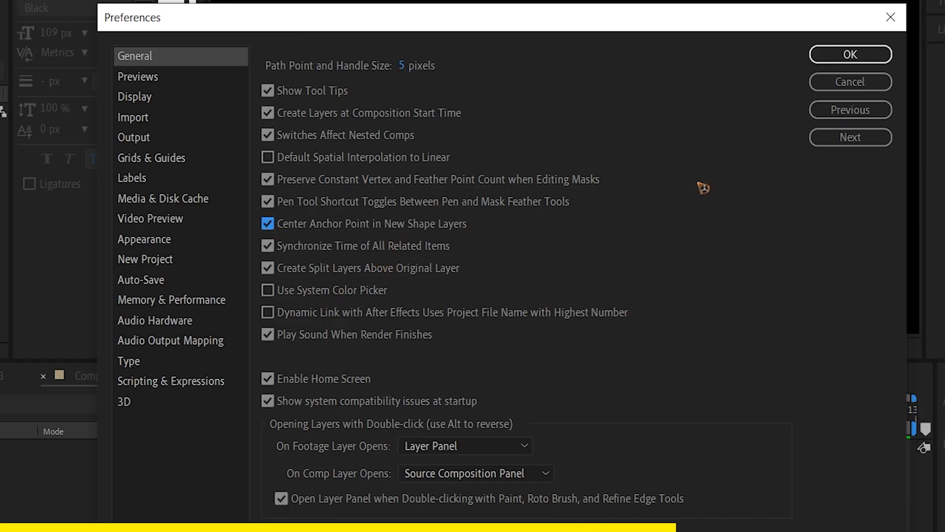
{"action": "left_click", "coordinate": [850, 54]}
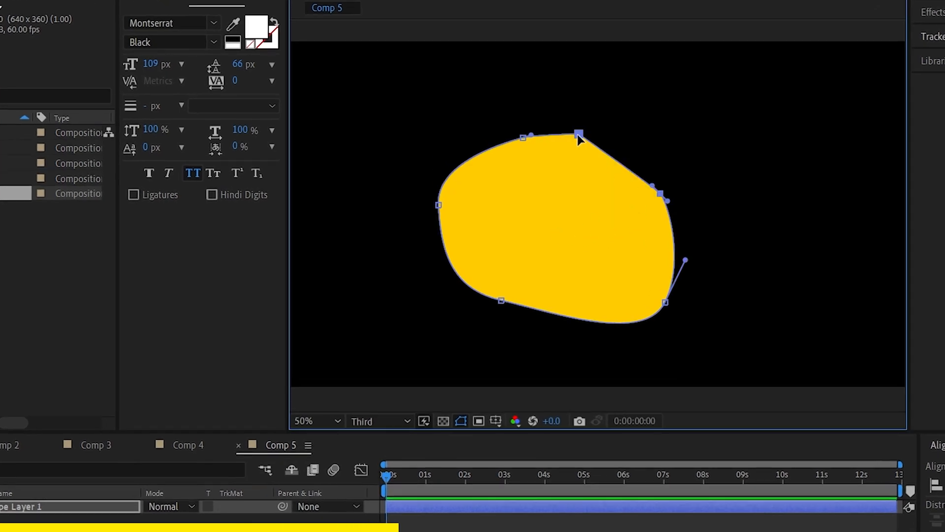
- Uncheck Closed on the blob's path and drag a new curved vertex toward the upper right
{"action": "right_click", "coordinate": [576, 133]}
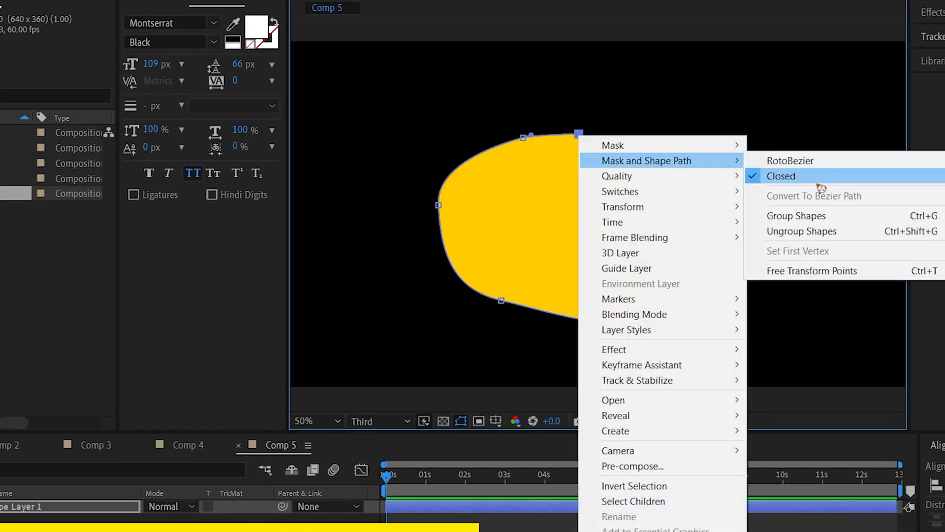
{"action": "left_click", "coordinate": [780, 176]}
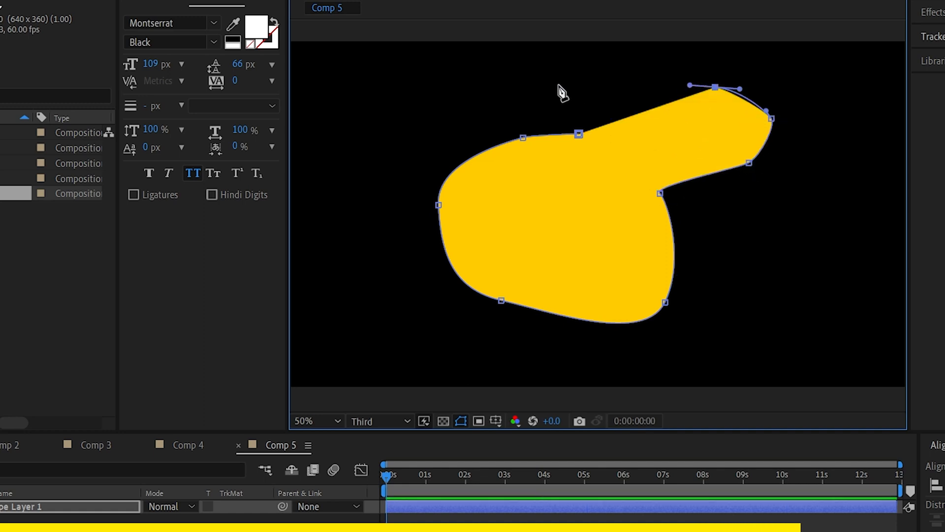
{"action": "left_click_drag", "start_coordinate": [714, 87], "coordinate": [556, 87]}
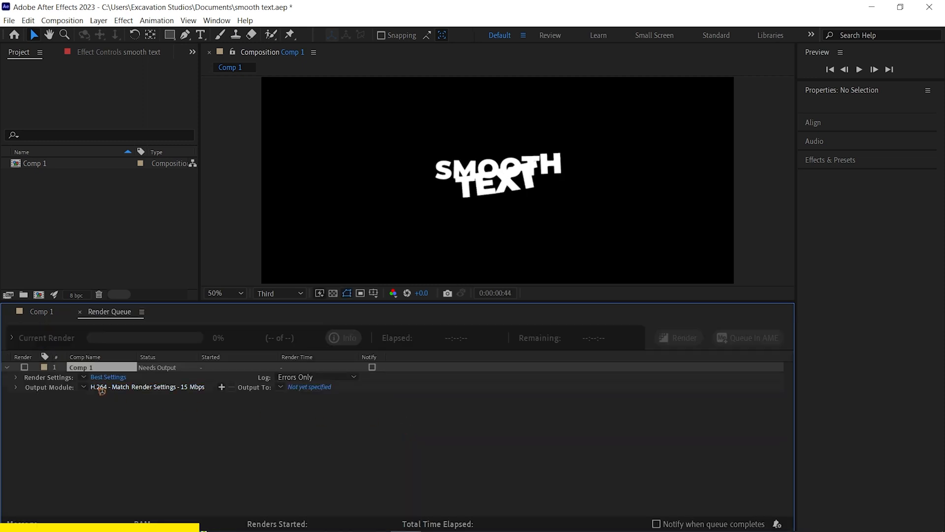
- Set Comp 1's output module to QuickTime with Include Project Link and render it
{"action": "left_click", "coordinate": [147, 386]}
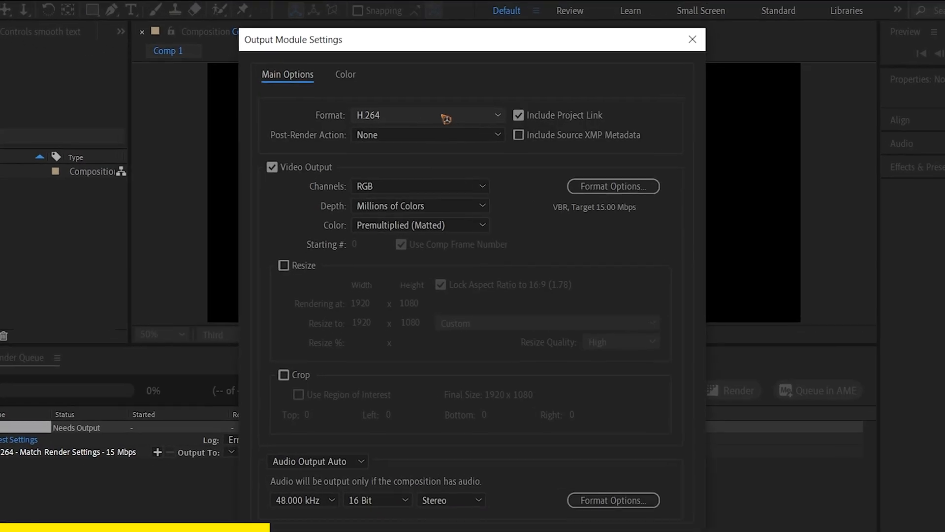
{"action": "left_click", "coordinate": [428, 115]}
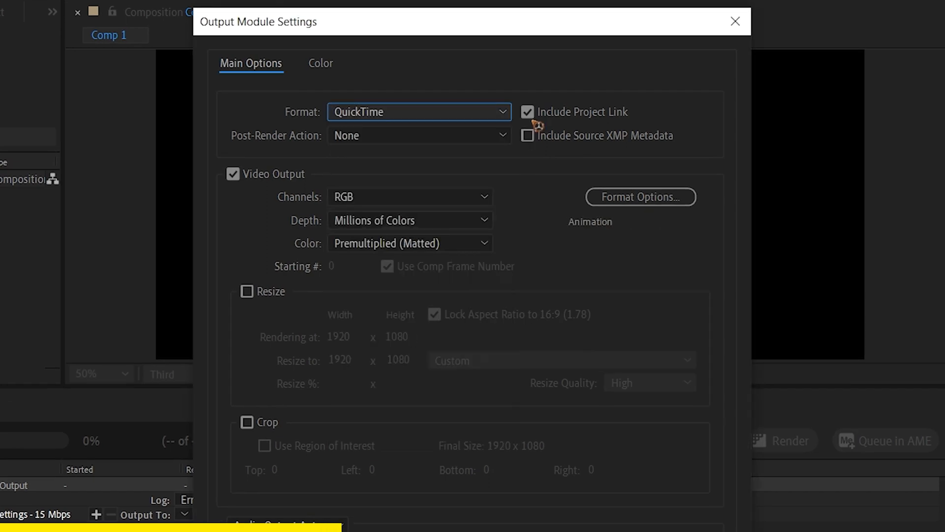
{"action": "left_click", "coordinate": [528, 111]}
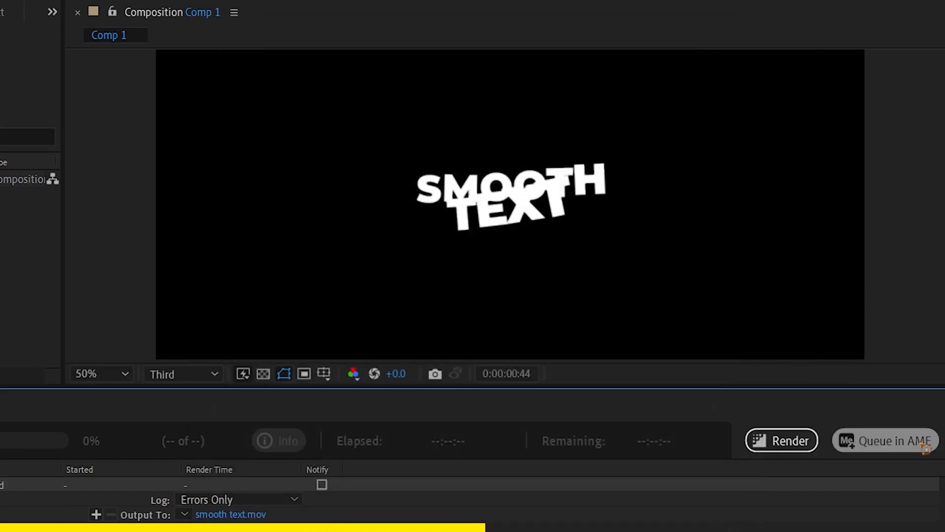
{"action": "left_click", "coordinate": [780, 440]}
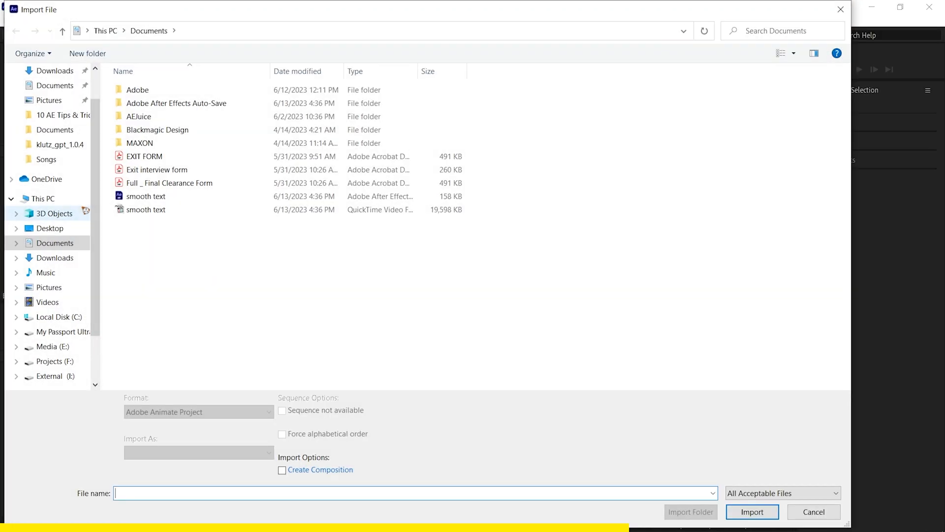
- Import the rendered smooth text.mov into a new project, answering the save-changes prompt
{"action": "left_click", "coordinate": [28, 20]}
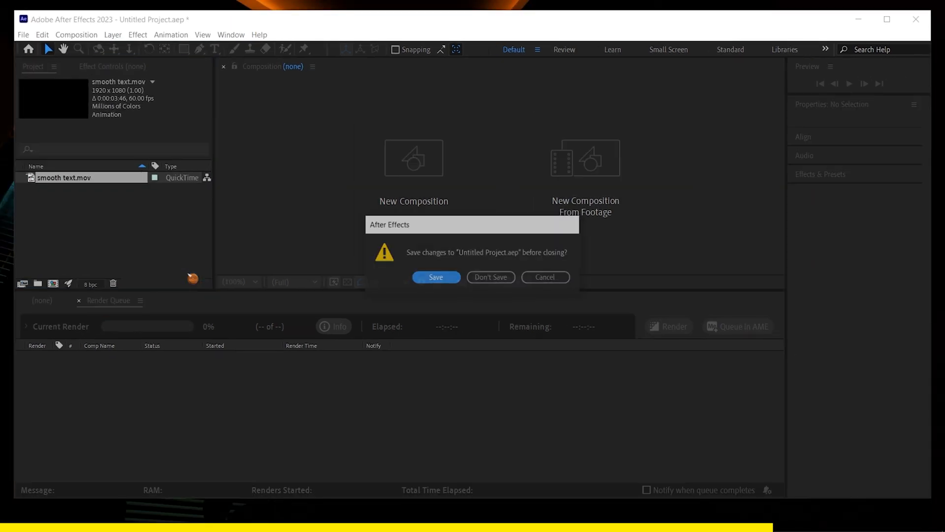
{"action": "left_click", "coordinate": [435, 277]}
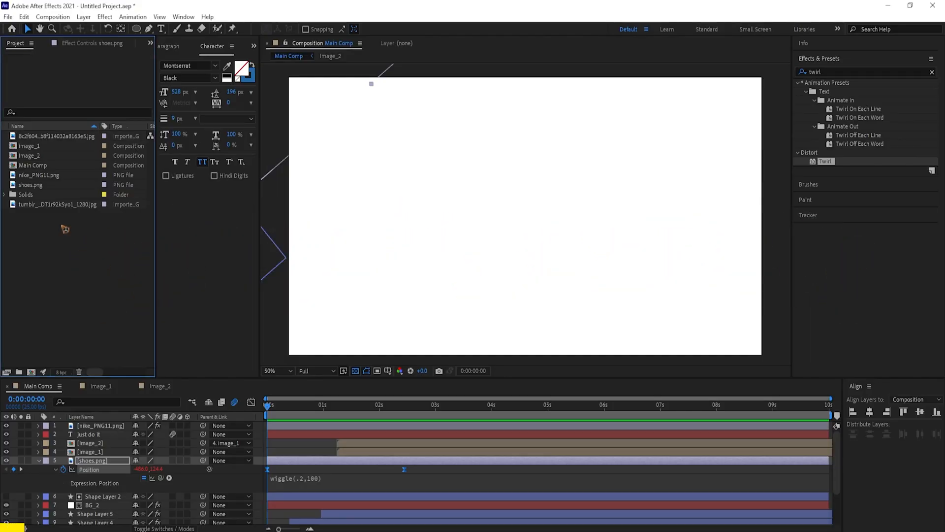
- Start Collect Files from File > Dependencies, saving the product promo project first
{"action": "left_click", "coordinate": [54, 136]}
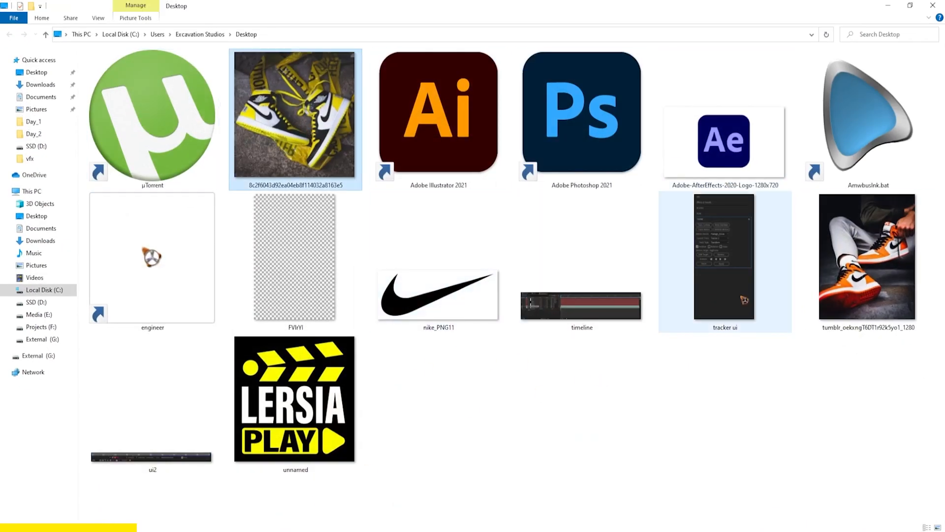
{"action": "left_click", "coordinate": [41, 85]}
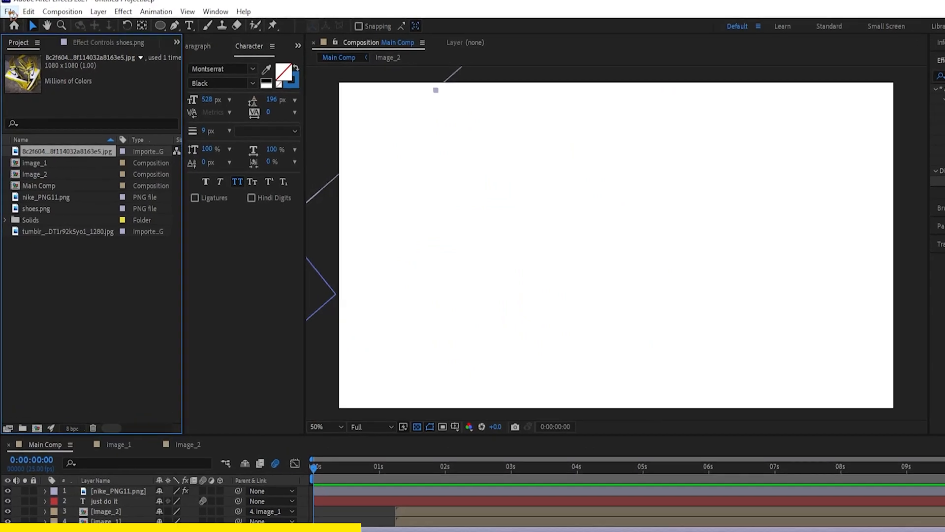
{"action": "left_click", "coordinate": [9, 10]}
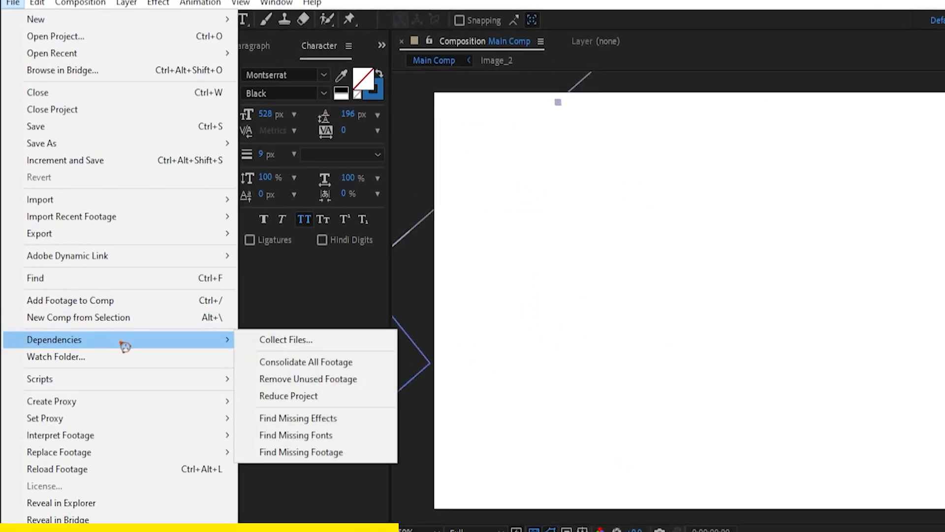
{"action": "left_click", "coordinate": [307, 378]}
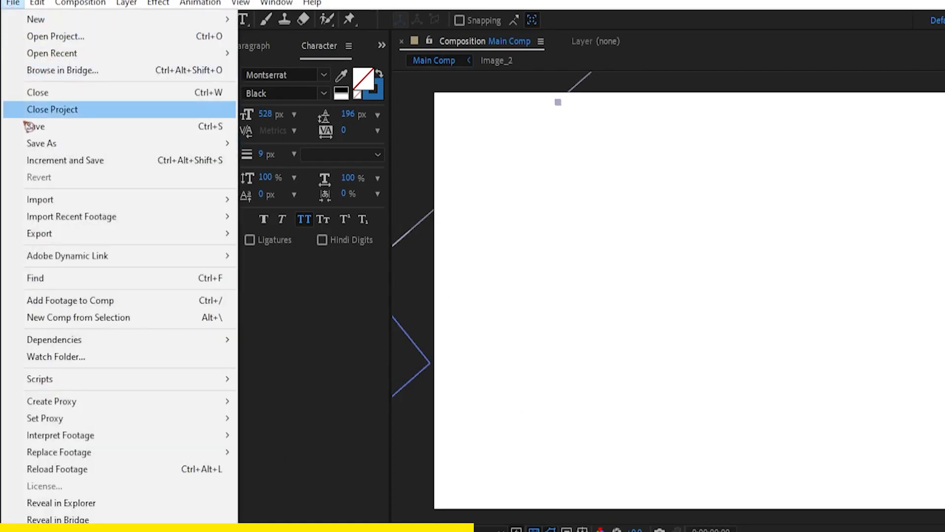
{"action": "mouse_move", "coordinate": [53, 340]}
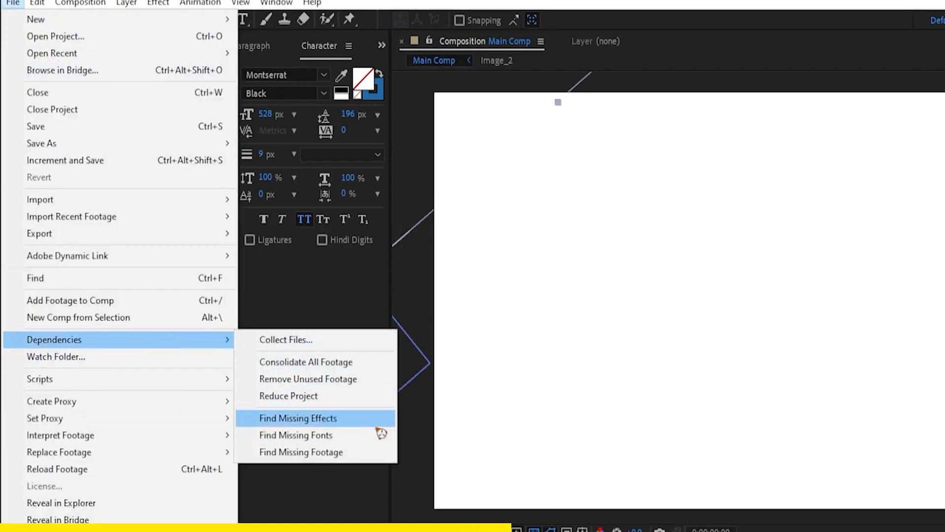
{"action": "left_click", "coordinate": [284, 340]}
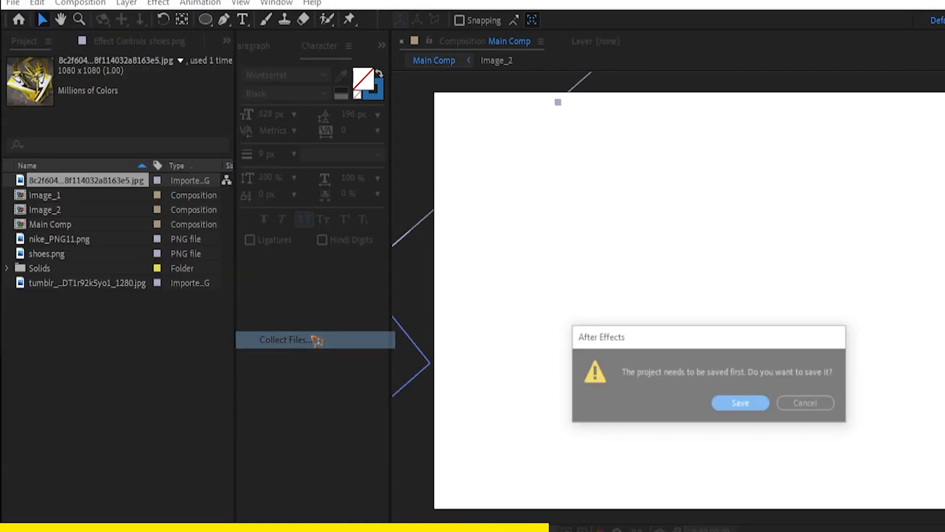
{"action": "left_click", "coordinate": [739, 403]}
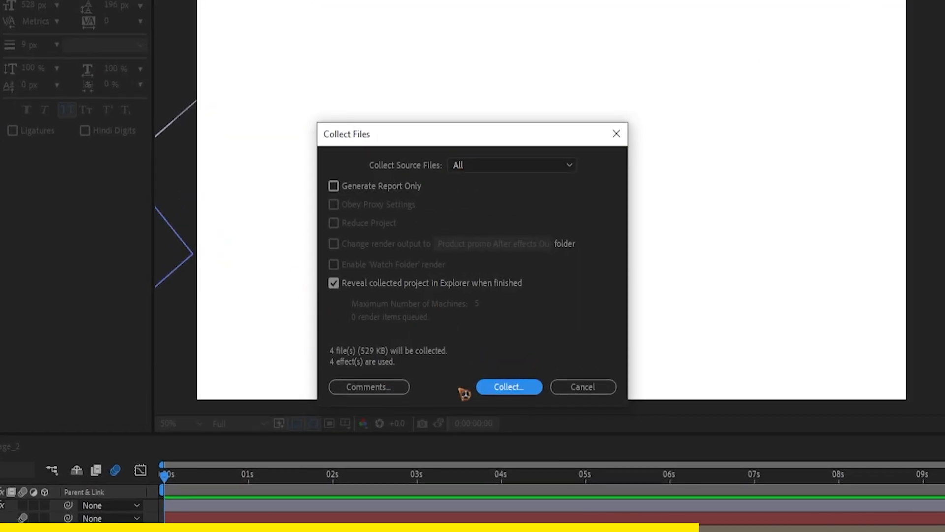
- Collect the files into the Product Promo folder and open the collected project folder
{"action": "left_click", "coordinate": [508, 386]}
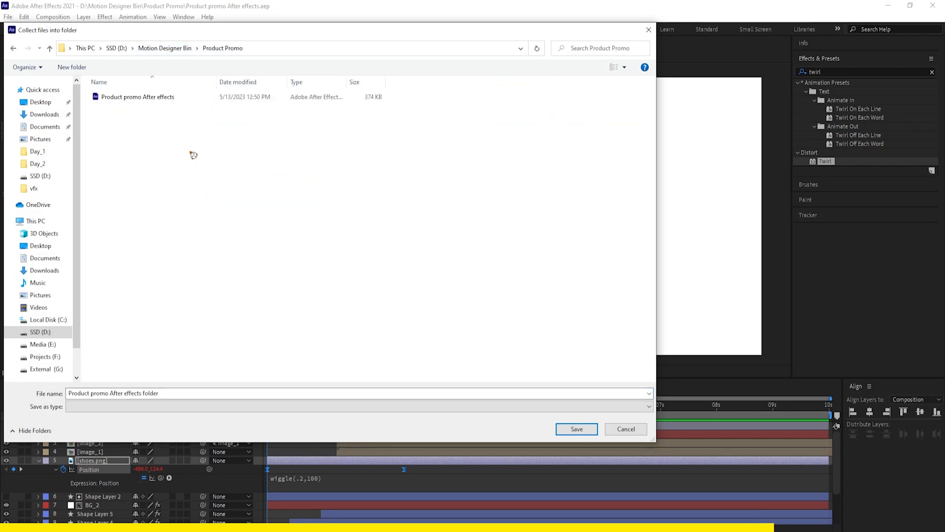
{"action": "left_click", "coordinate": [575, 428]}
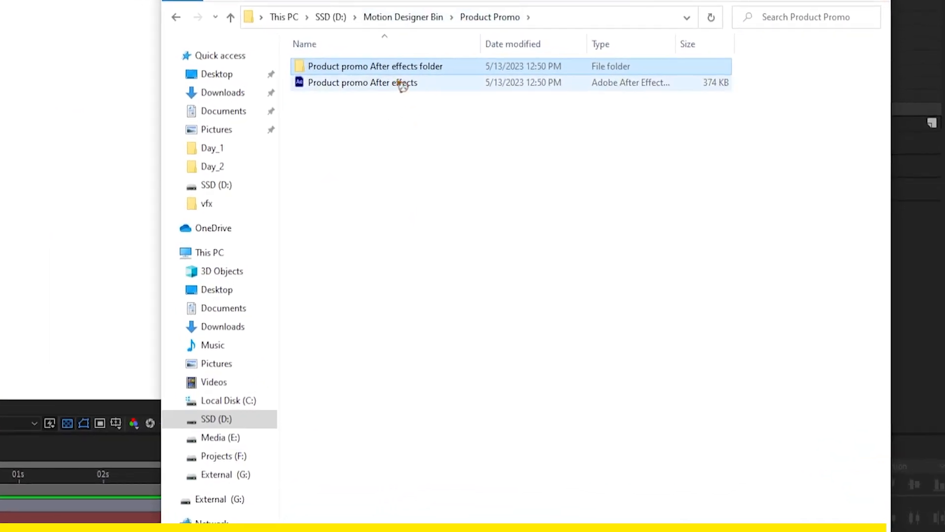
{"action": "double_click", "coordinate": [375, 66]}
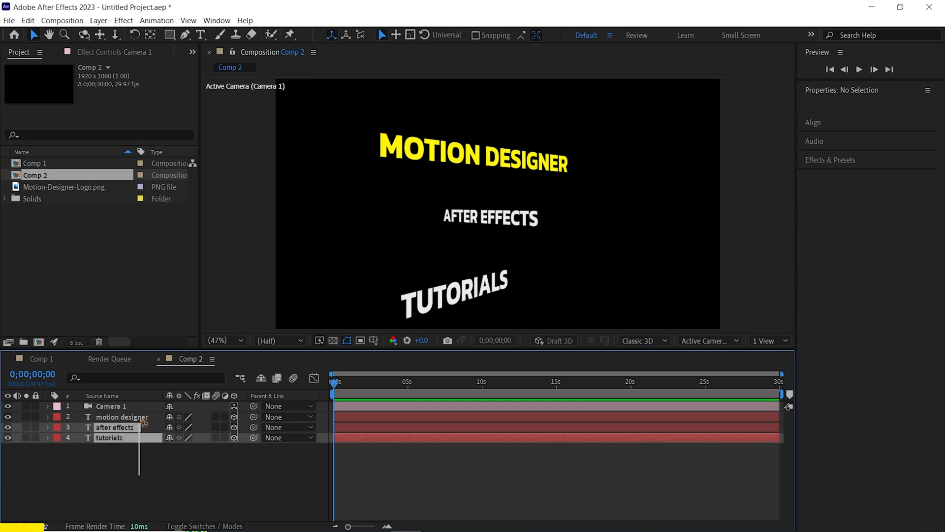
- Keyframe Camera 1's Point of Interest and Position and frame the selected text layers
{"action": "left_click", "coordinate": [124, 417]}
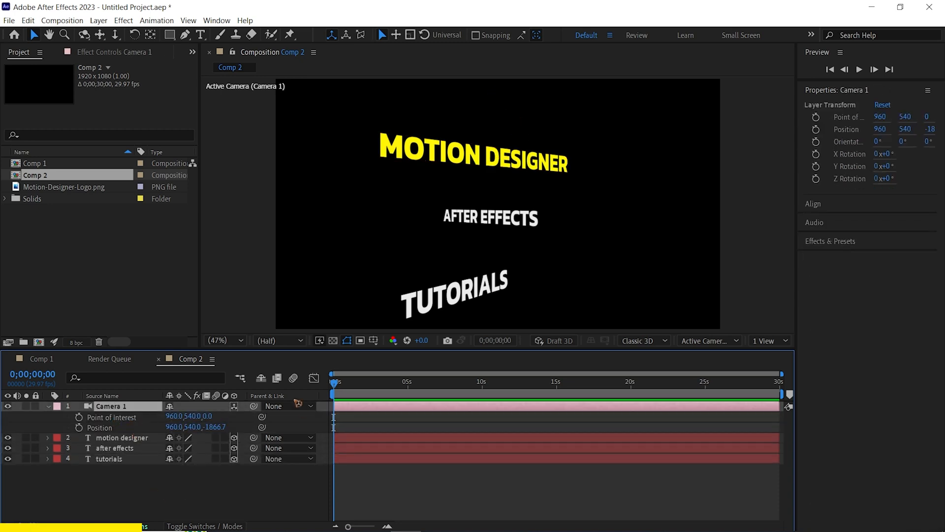
{"action": "left_click", "coordinate": [122, 438]}
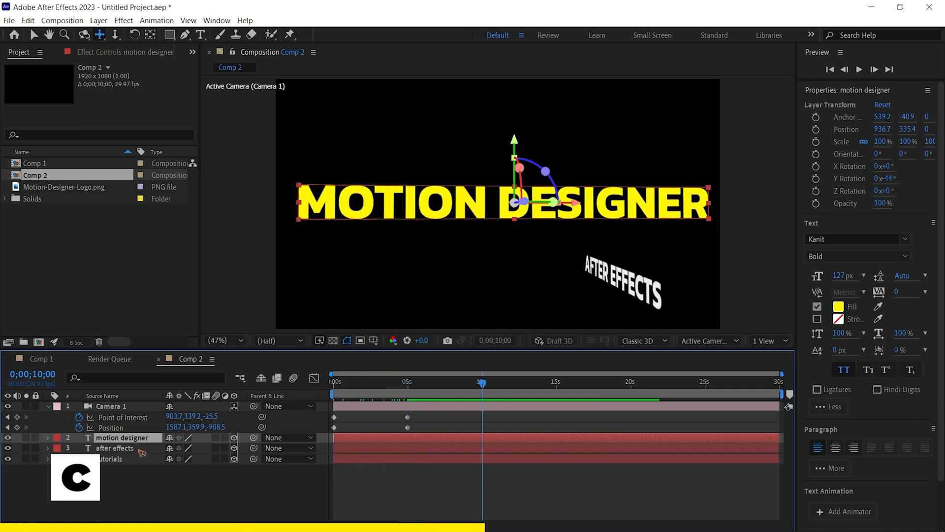
{"action": "left_click", "coordinate": [188, 20]}
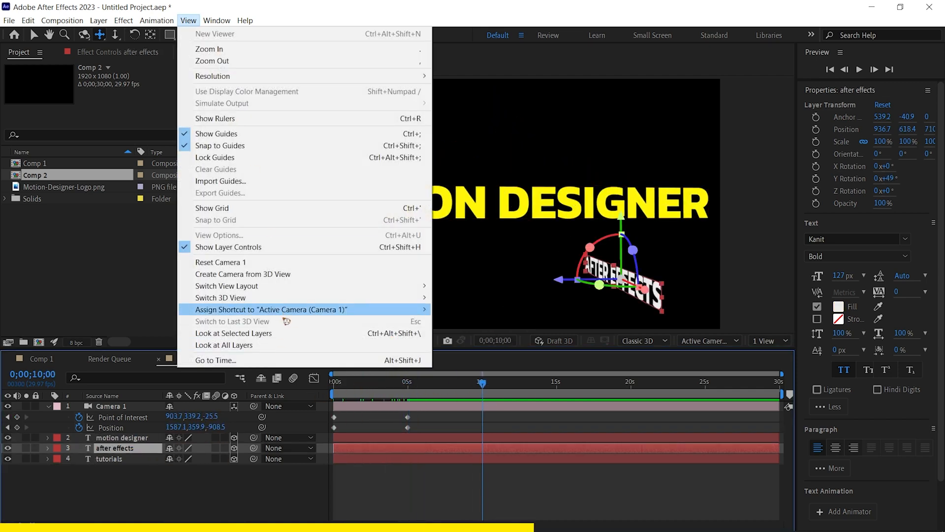